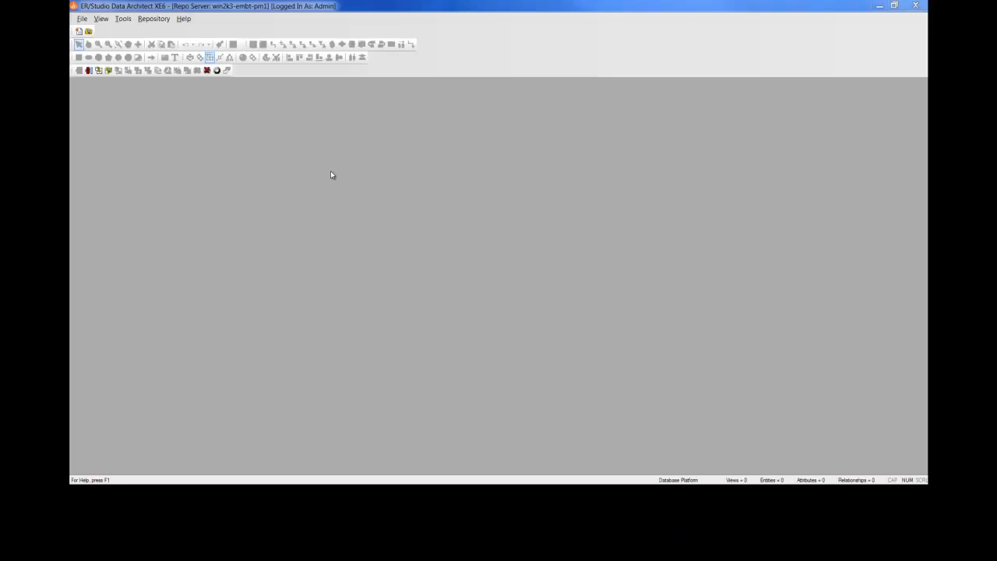
mouse_move(263, 168)
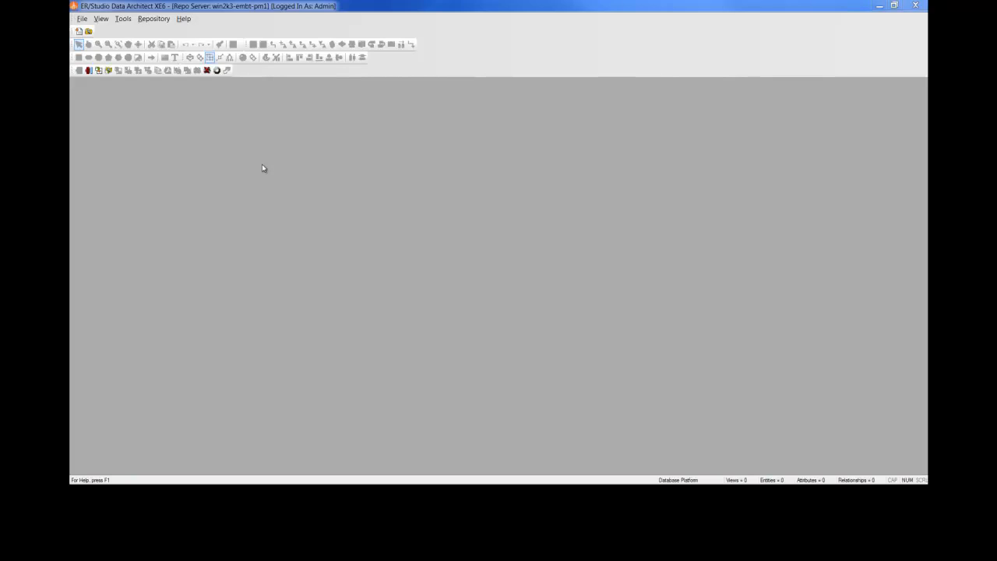
Start a new model by reverse-engineering an existing database
left_click(81, 19)
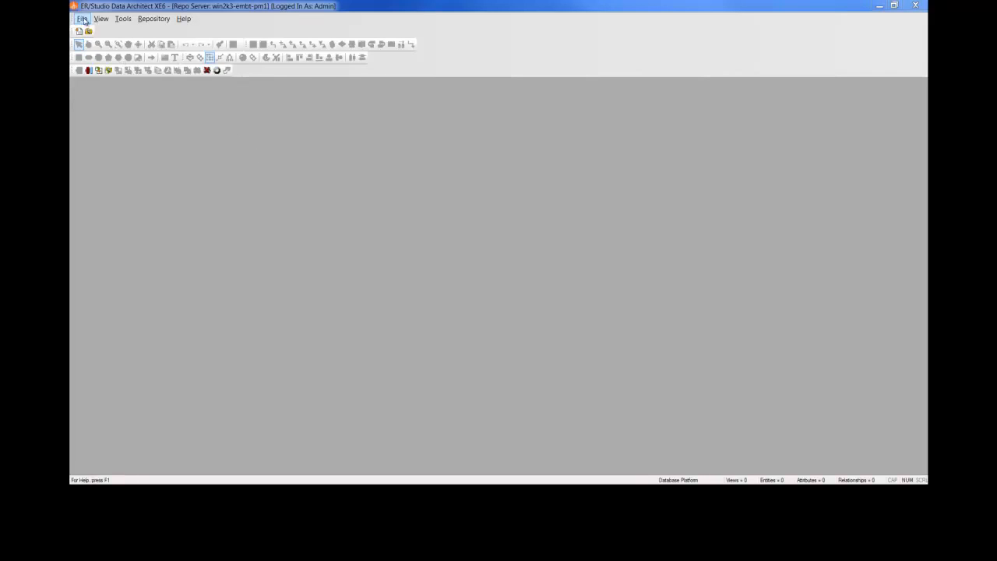
left_click(87, 31)
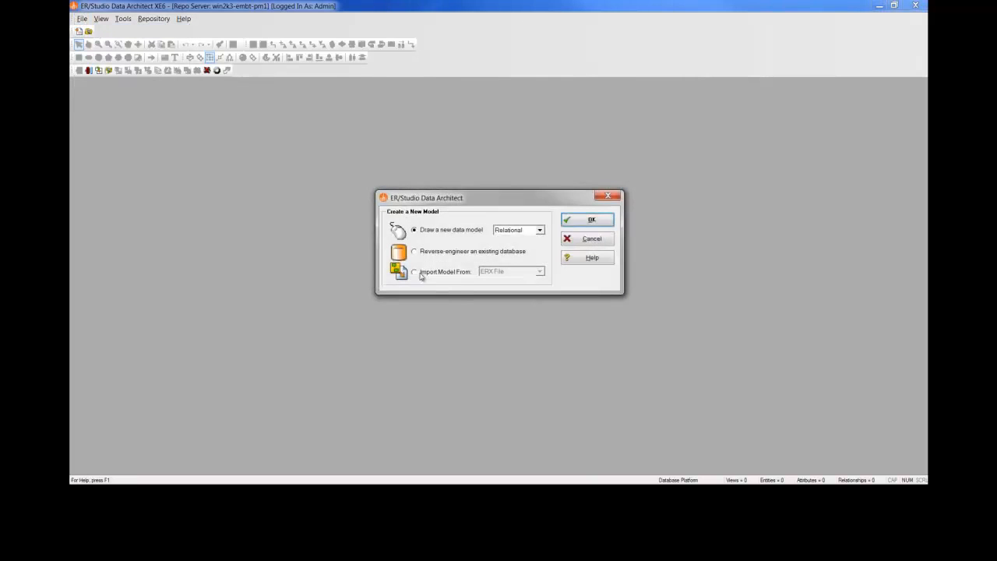
left_click(414, 251)
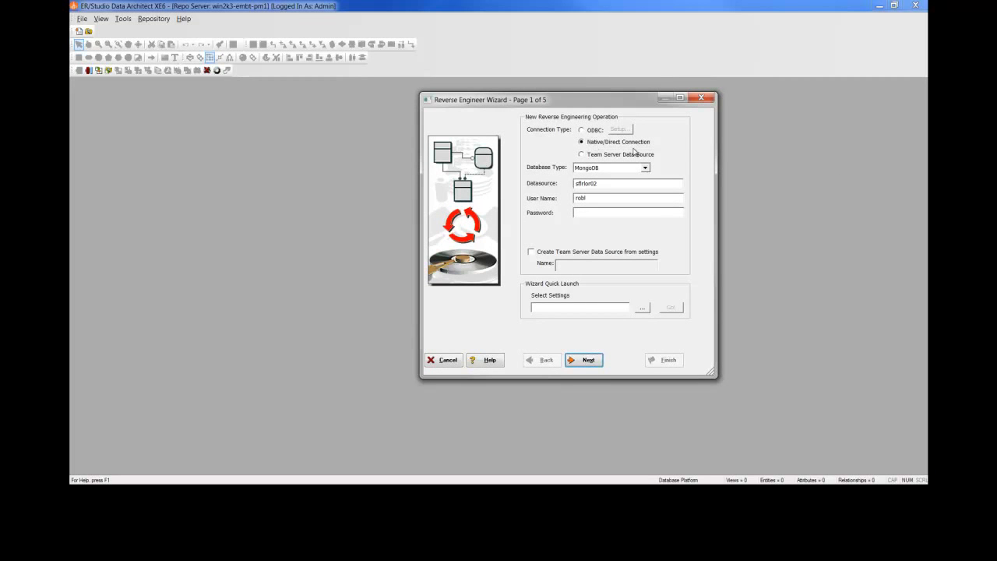
Enter the MongoDB native connection password and advance to database selection
left_click(645, 169)
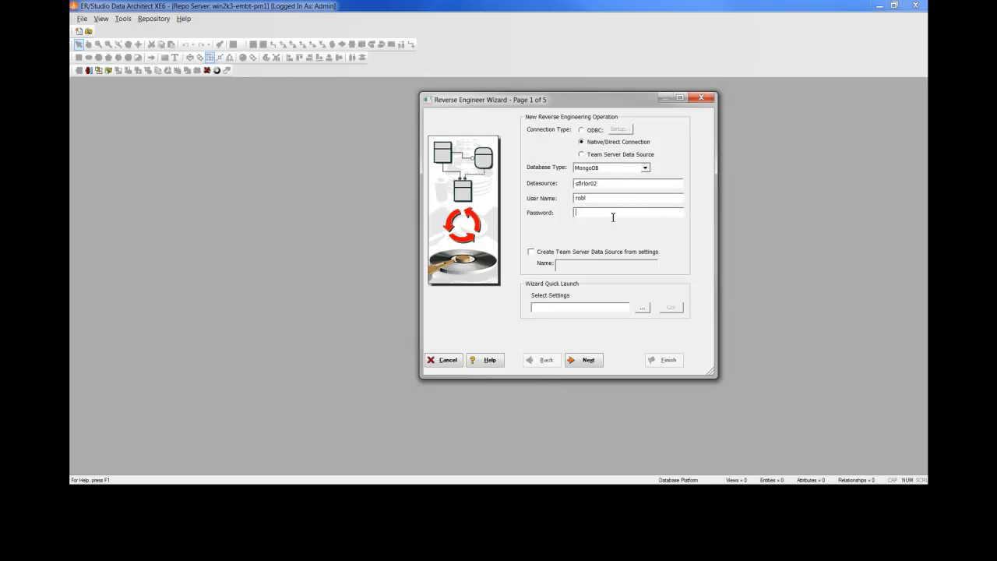
type("****")
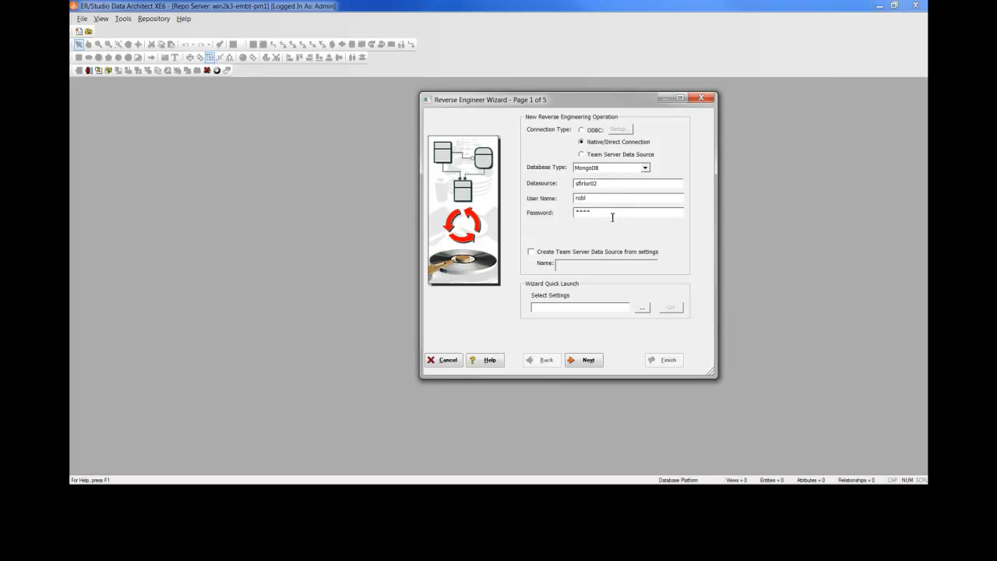
left_click(583, 360)
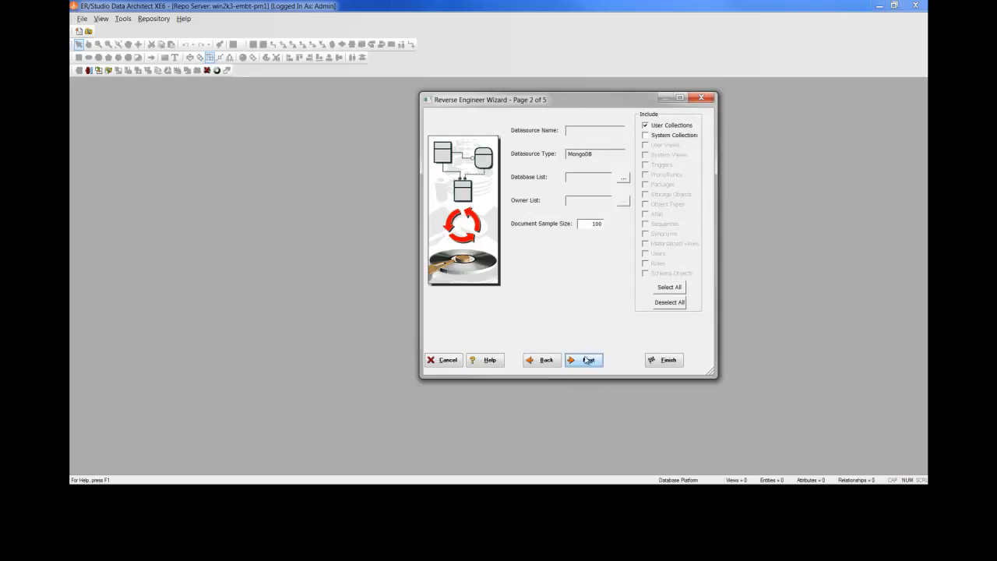
mouse_move(591, 319)
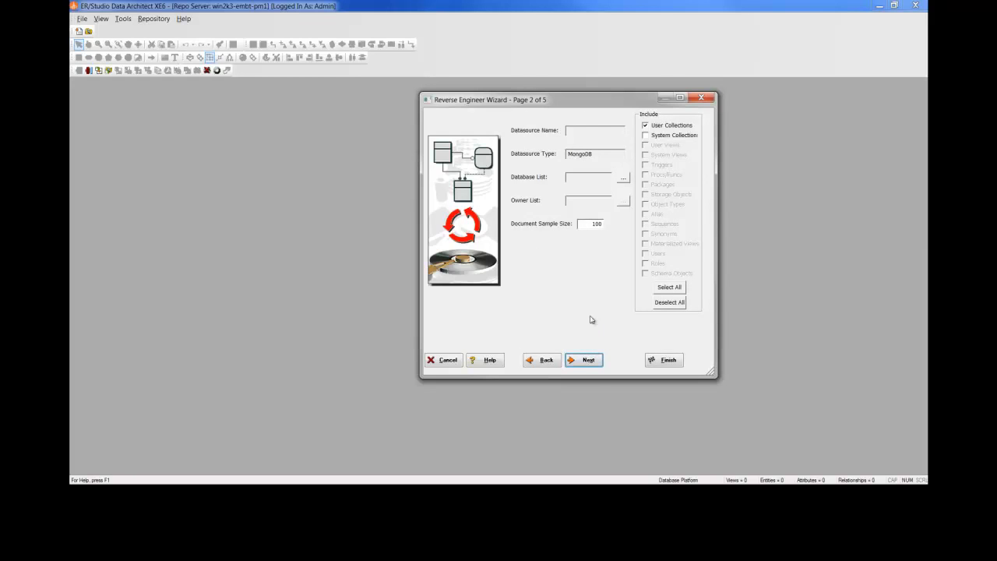
Select the library database from the Database List and advance to collection selection
left_click(624, 178)
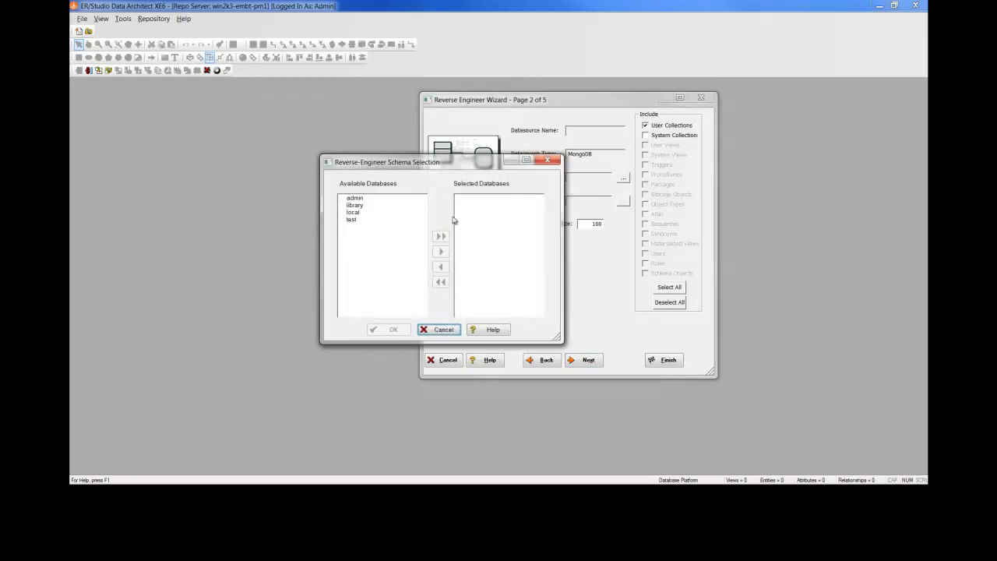
left_click(355, 206)
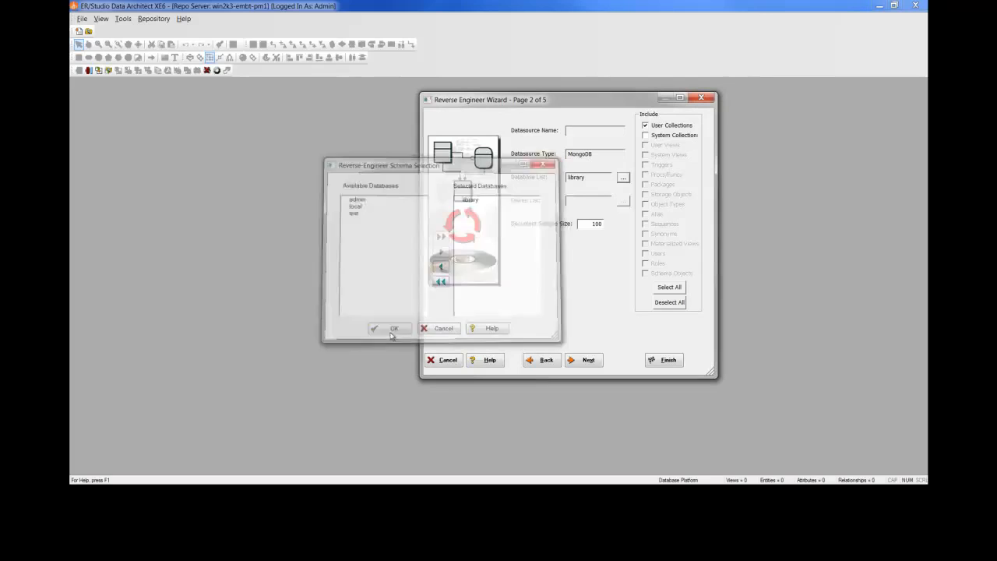
left_click(390, 328)
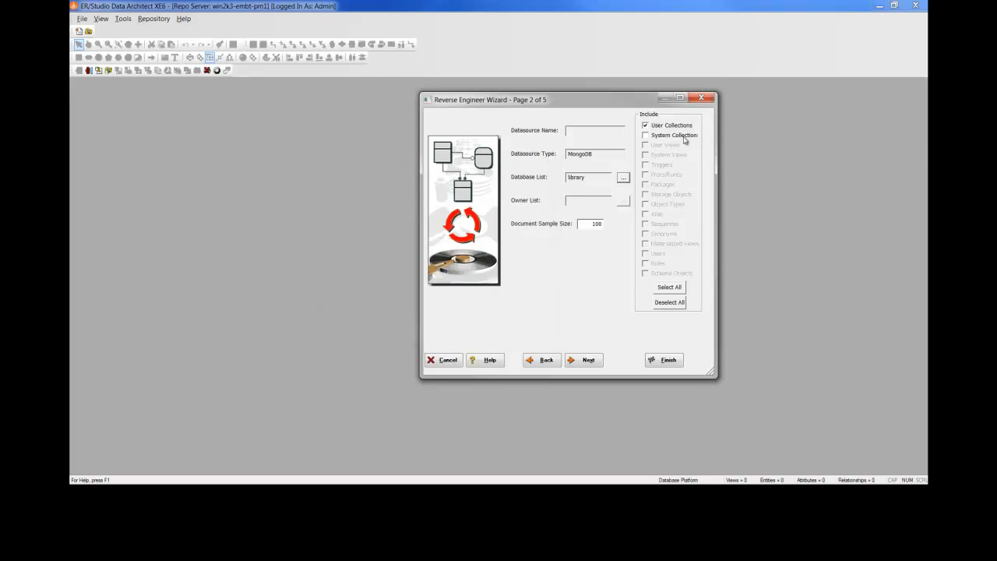
mouse_move(673, 145)
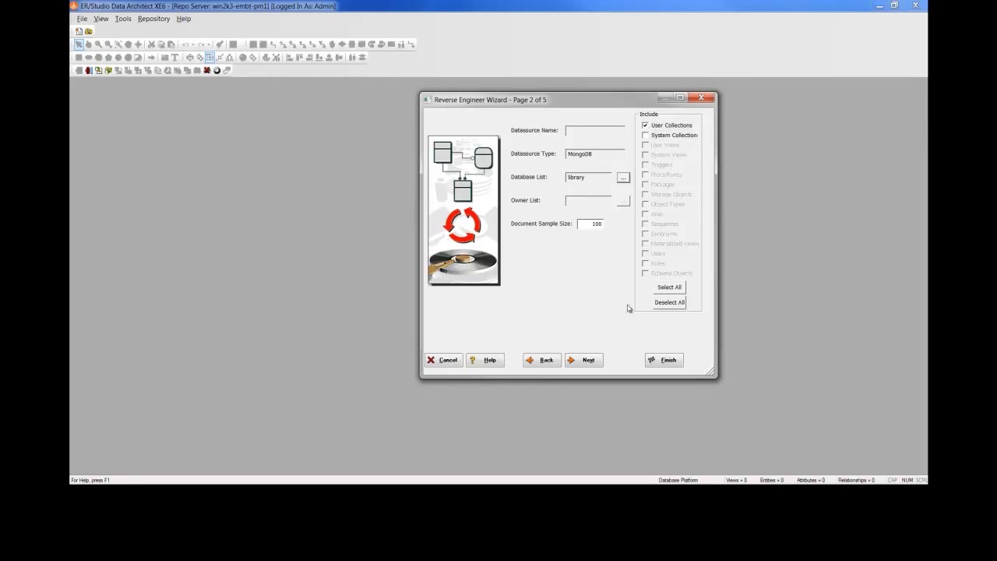
left_click(583, 358)
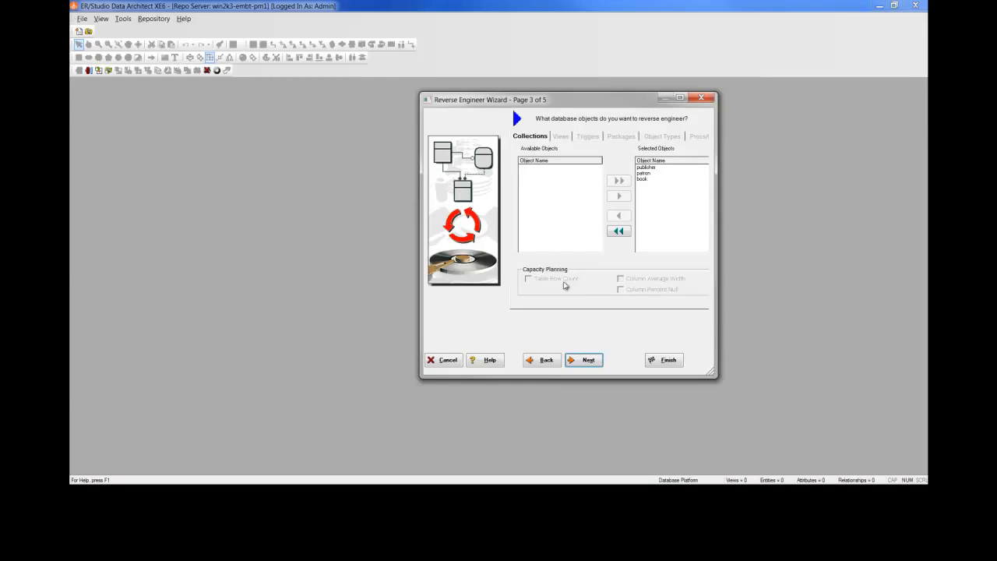
mouse_move(561, 218)
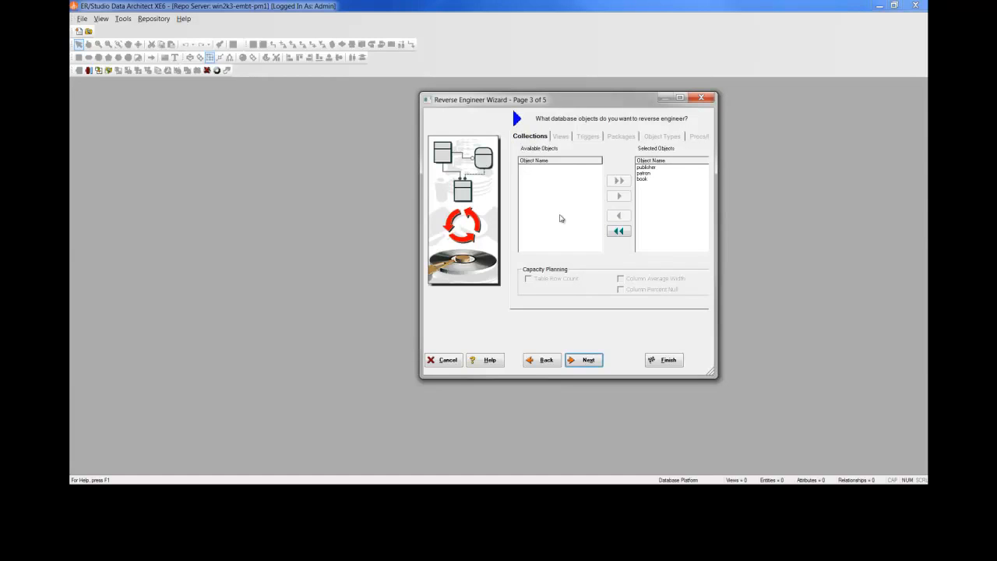
mouse_move(661, 174)
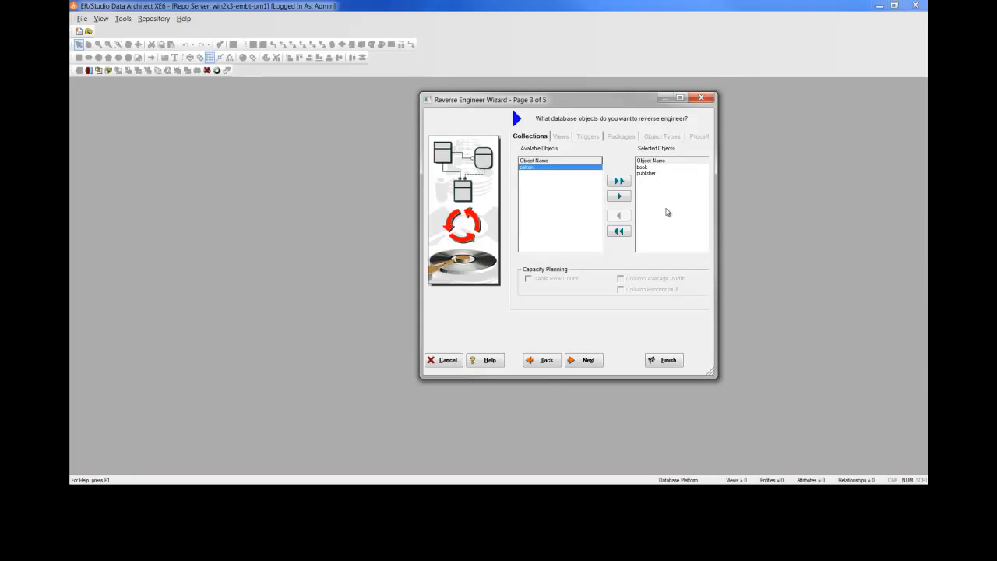
mouse_move(656, 212)
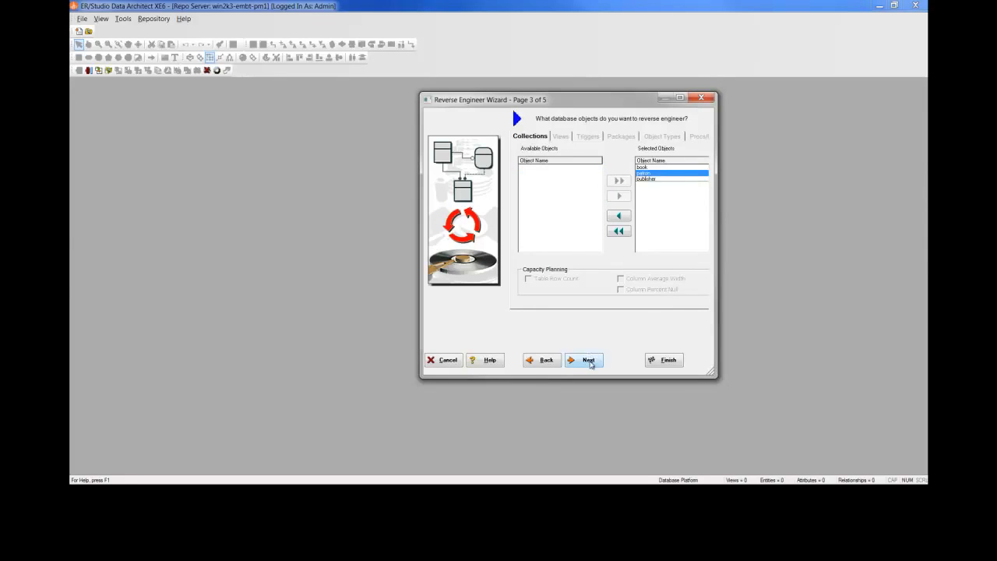
Accept the selected collections and default inference/layout options, then finish the wizard
left_click(582, 360)
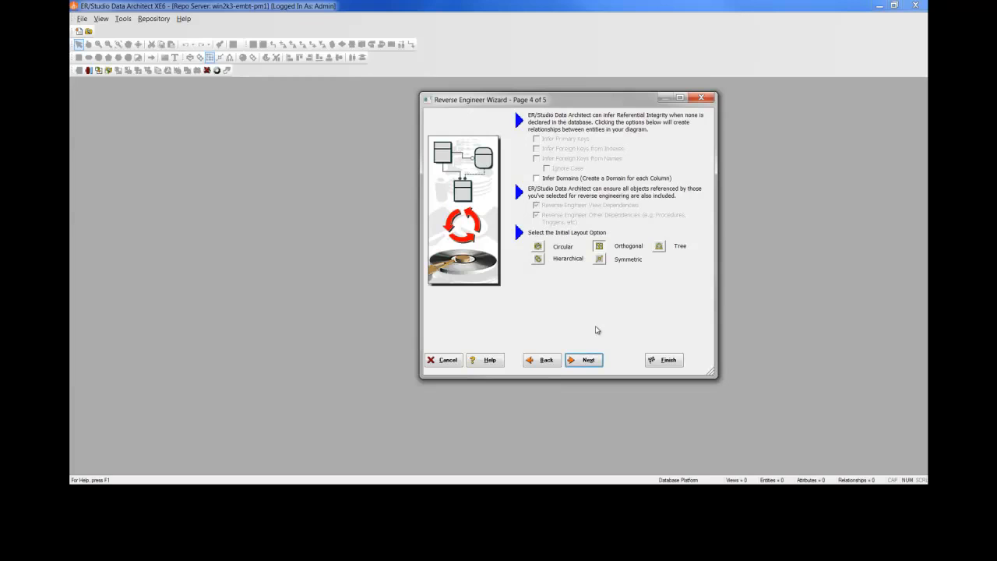
mouse_move(569, 185)
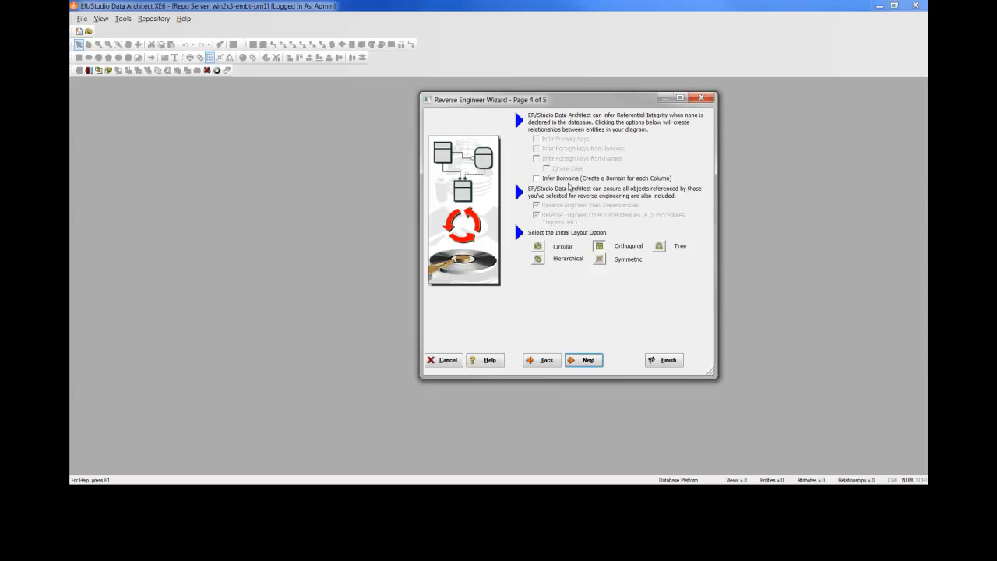
mouse_move(583, 247)
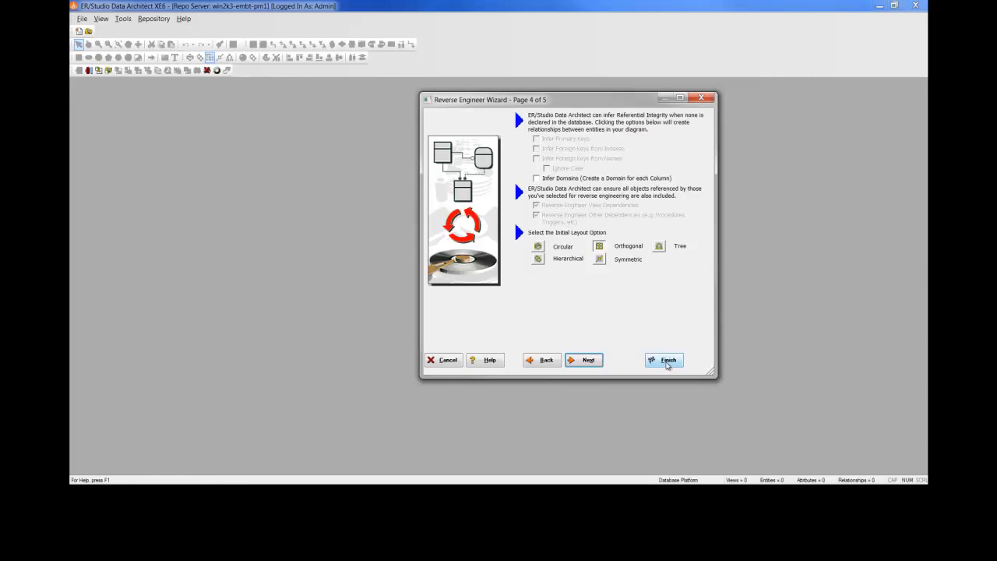
left_click(664, 359)
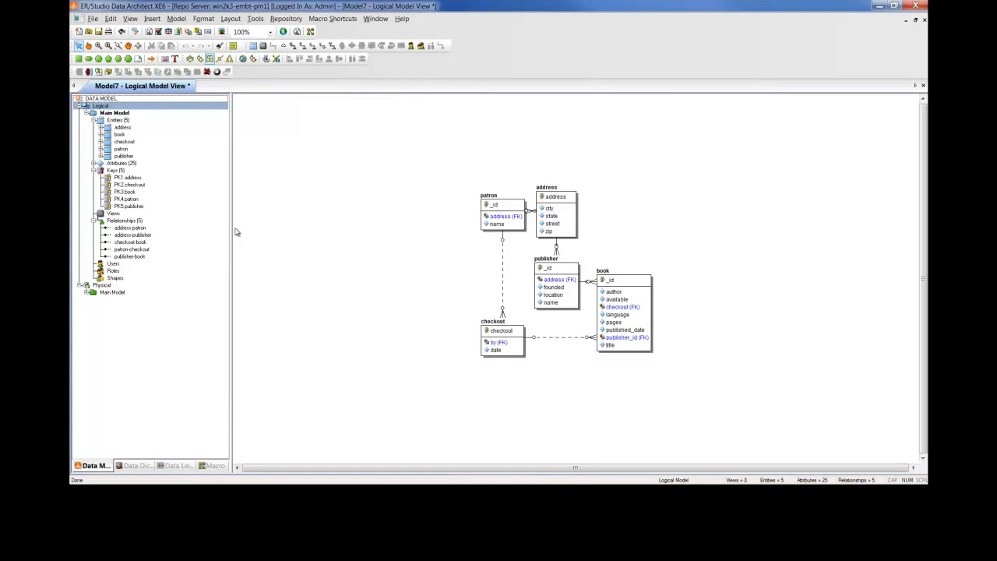
mouse_move(268, 226)
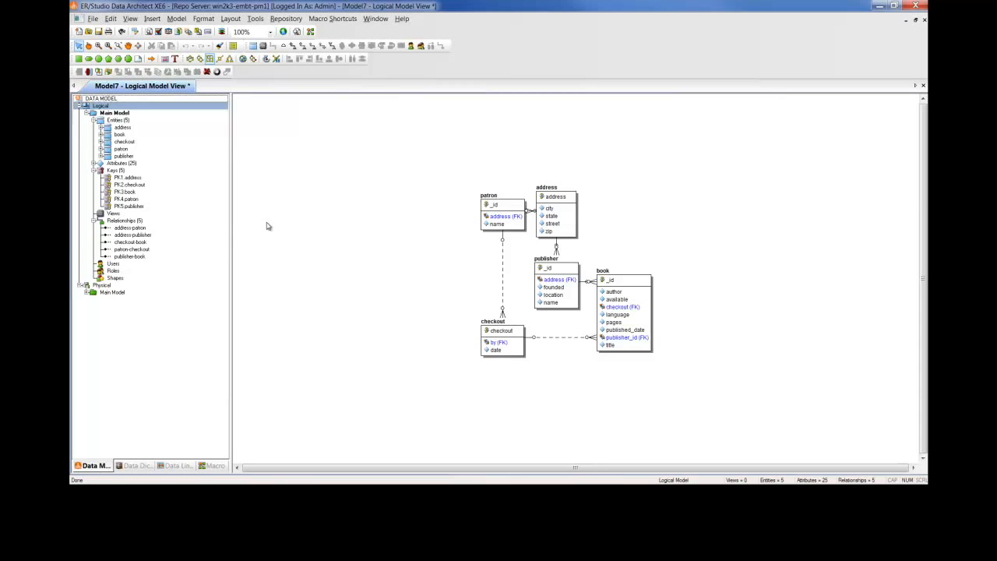
mouse_move(234, 217)
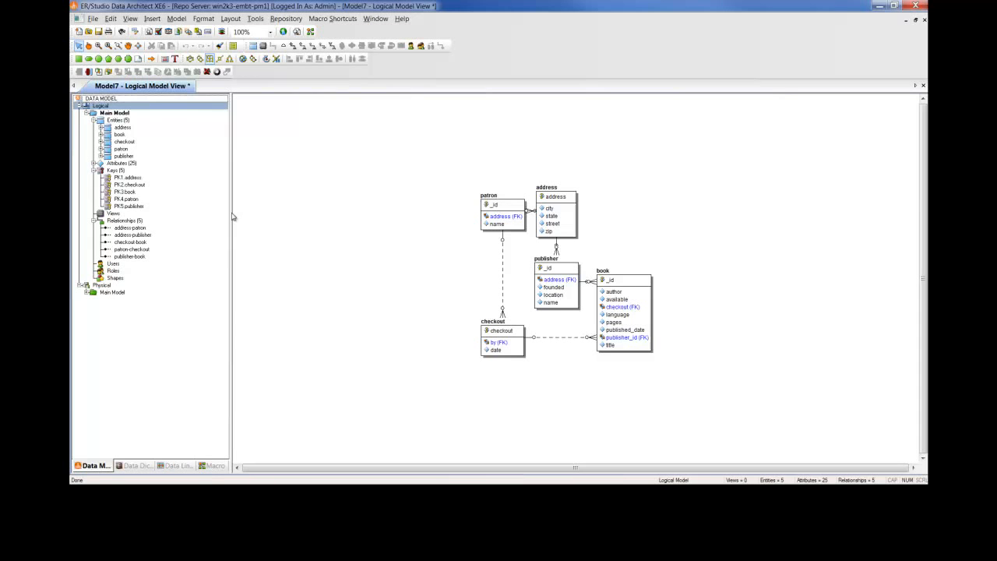
Display the Physical Main Model of the library database in the explorer
left_click(85, 106)
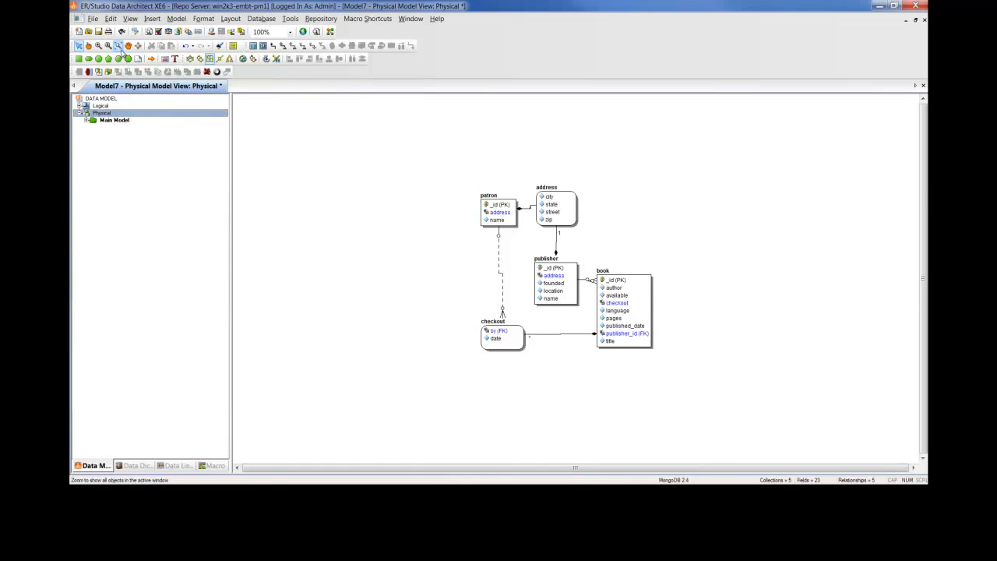
left_click(272, 31)
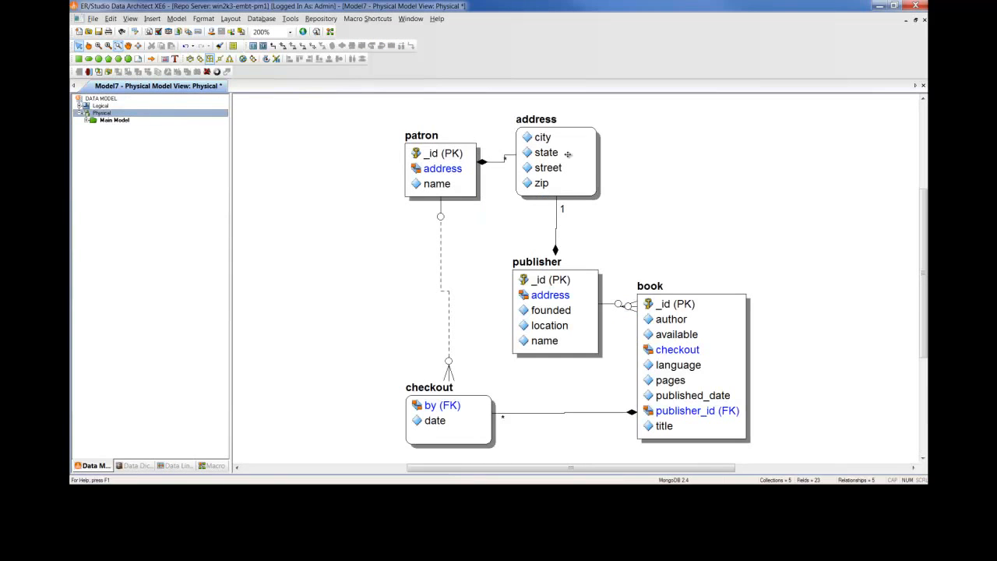
left_click(555, 119)
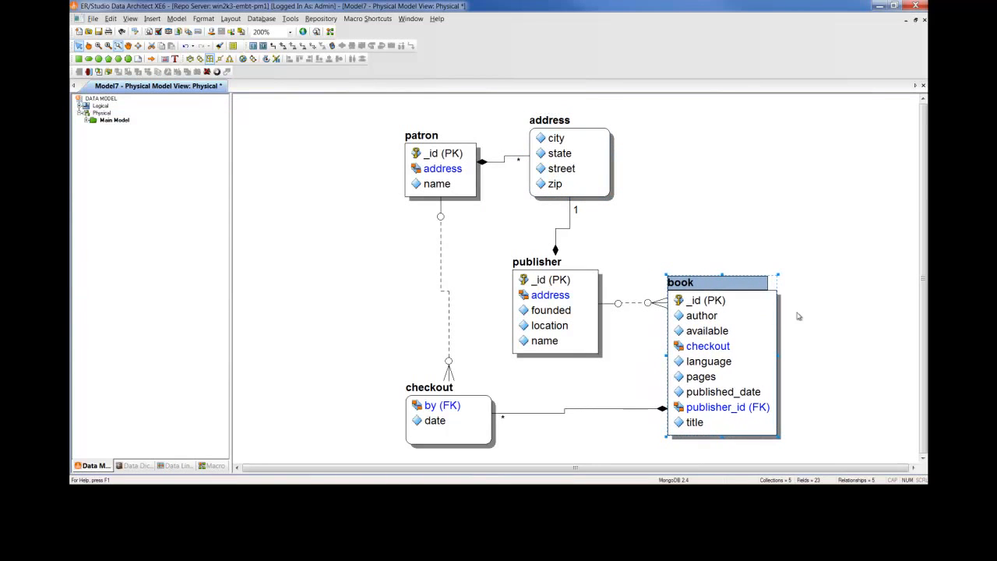
mouse_move(814, 241)
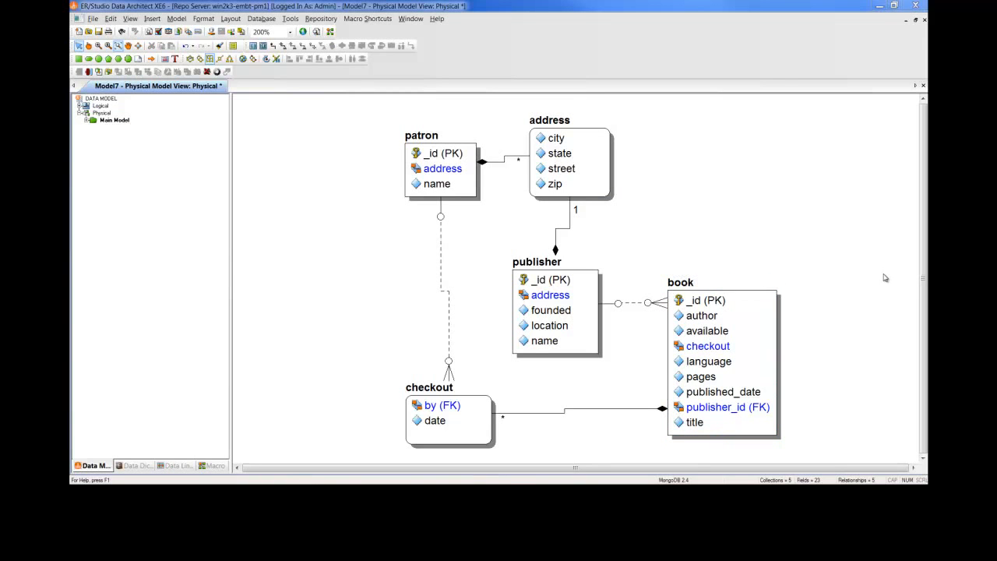
left_click(549, 120)
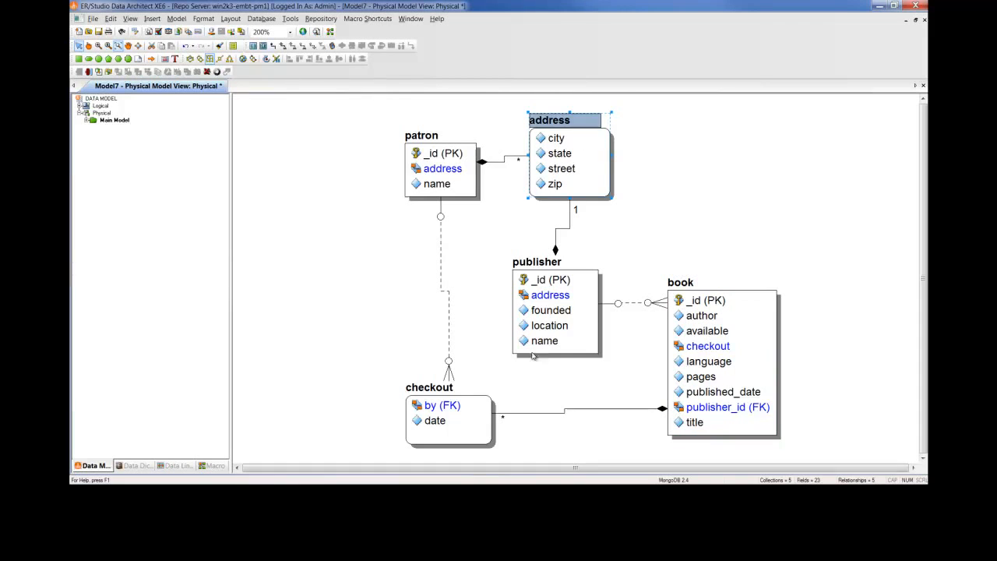
left_click(430, 387)
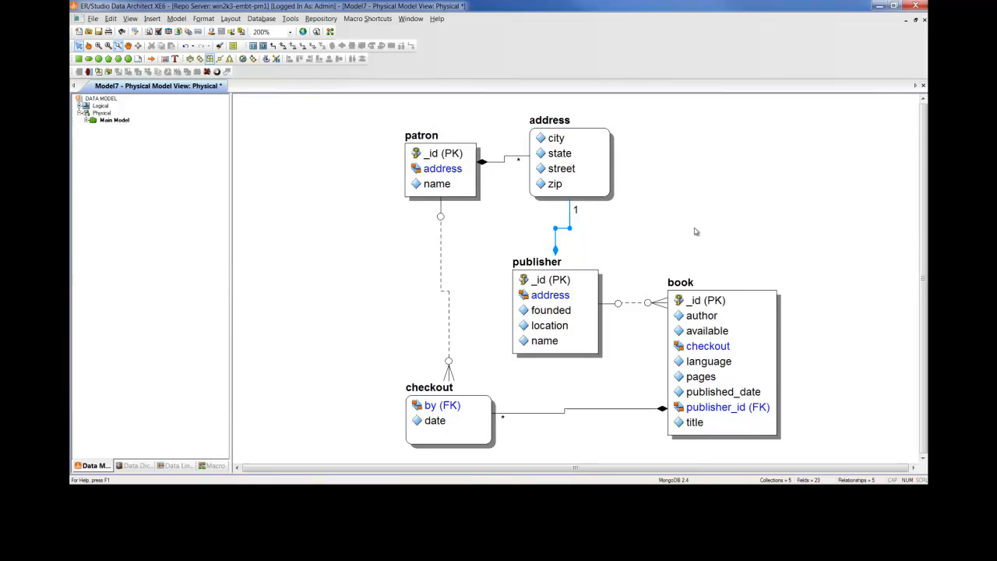
left_click(436, 134)
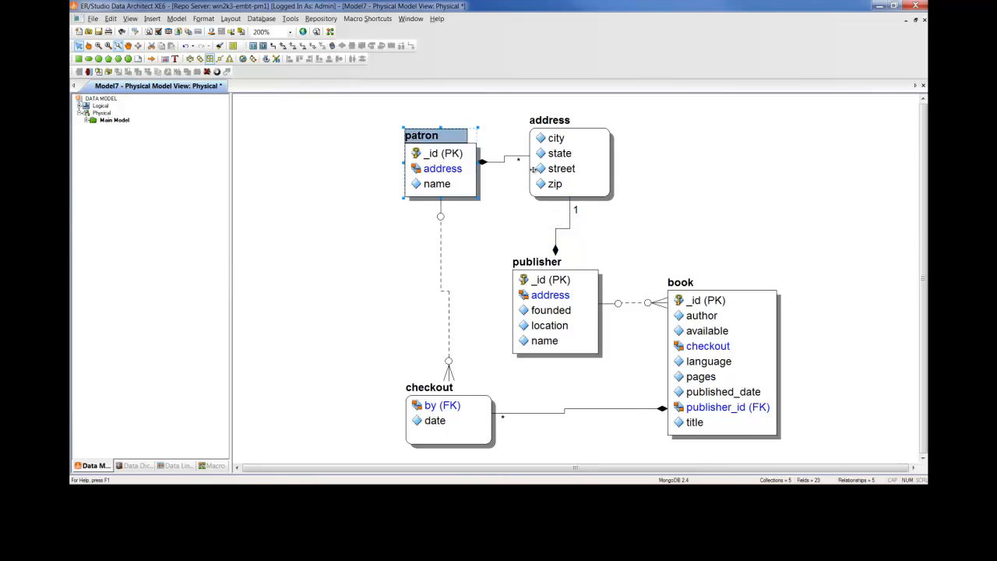
left_click(549, 120)
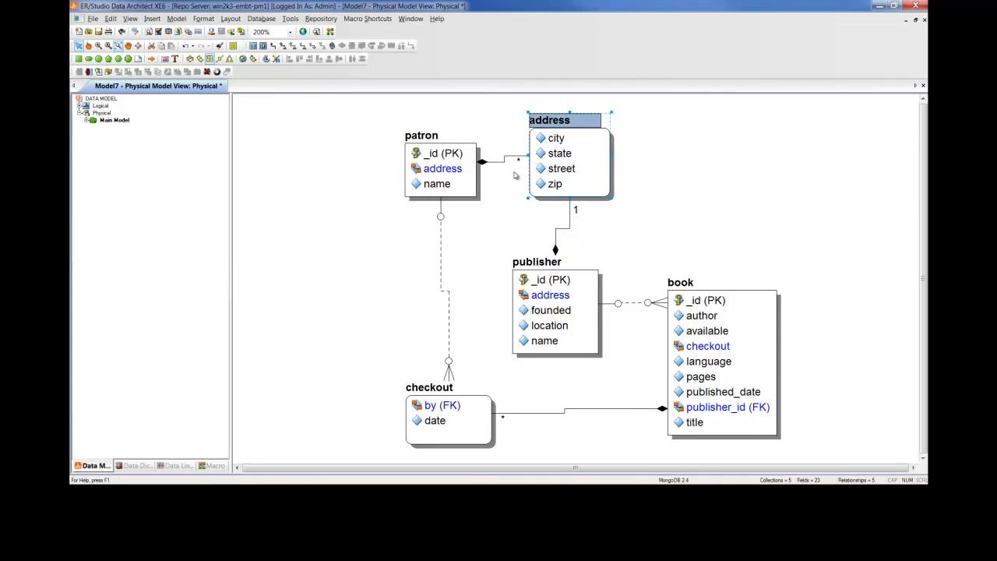
mouse_move(474, 180)
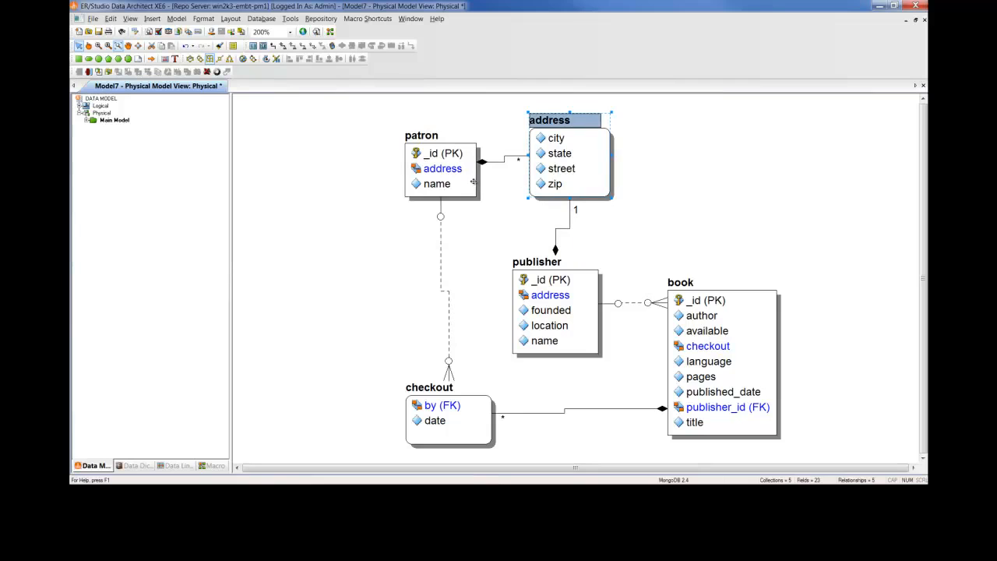
left_click(436, 134)
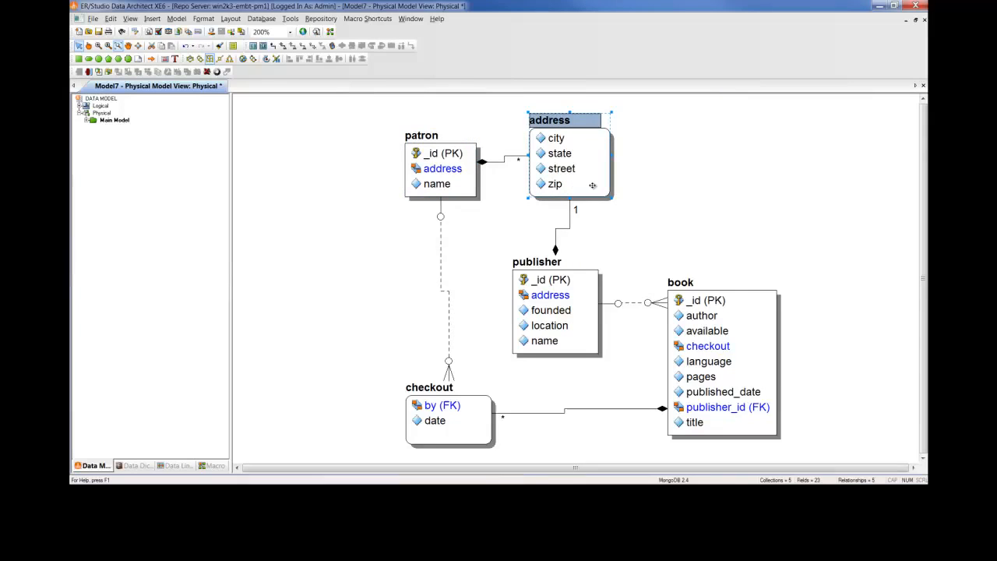
mouse_move(589, 178)
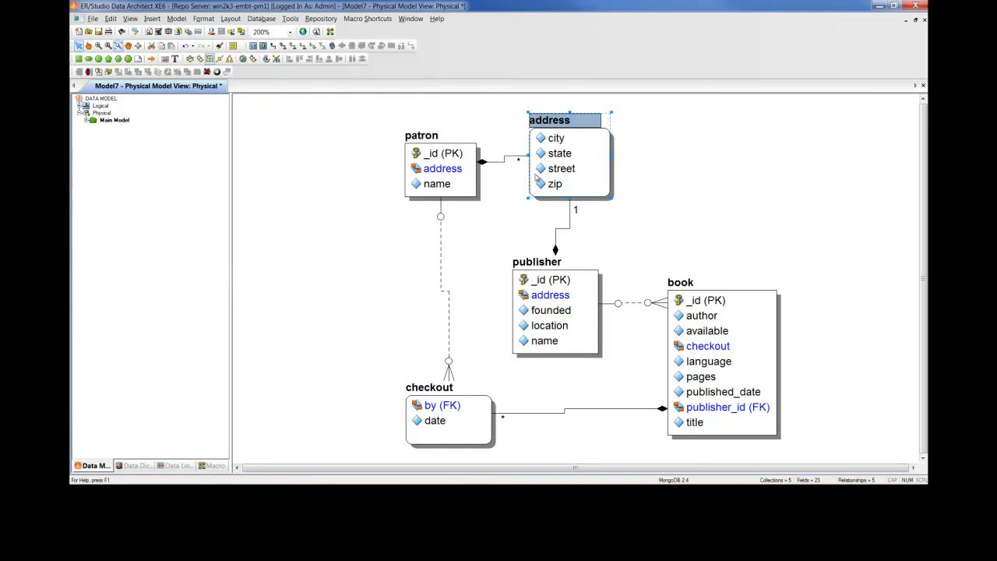
mouse_move(514, 190)
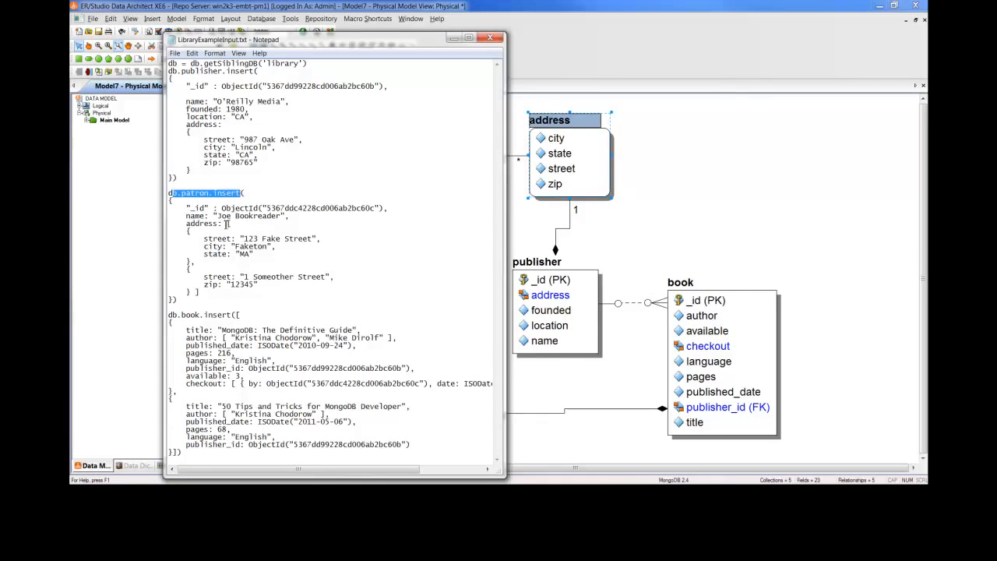
Highlight the patron address, publisher location and embedded address fields in the insert script
double_click(199, 225)
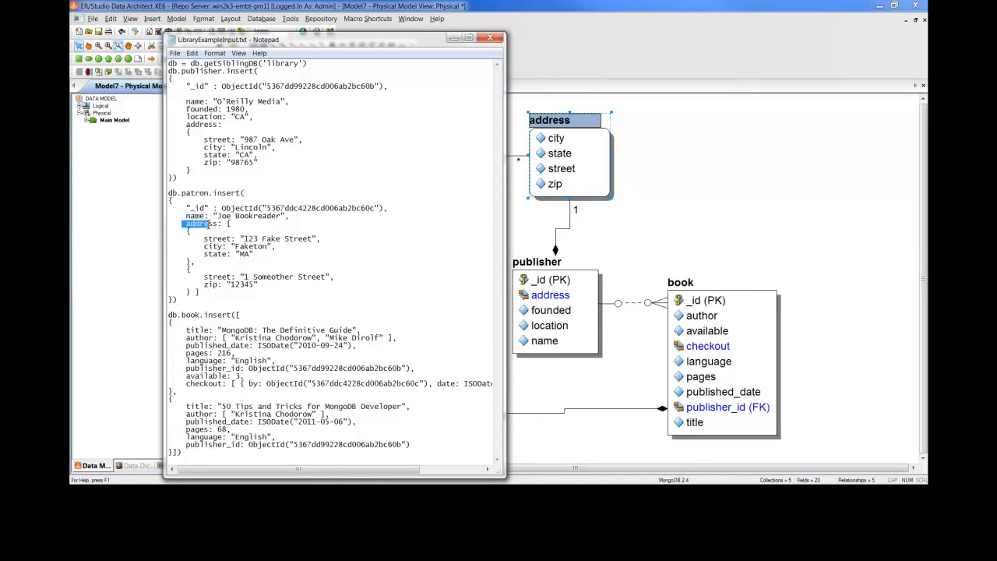
left_click_drag(187, 224, 252, 254)
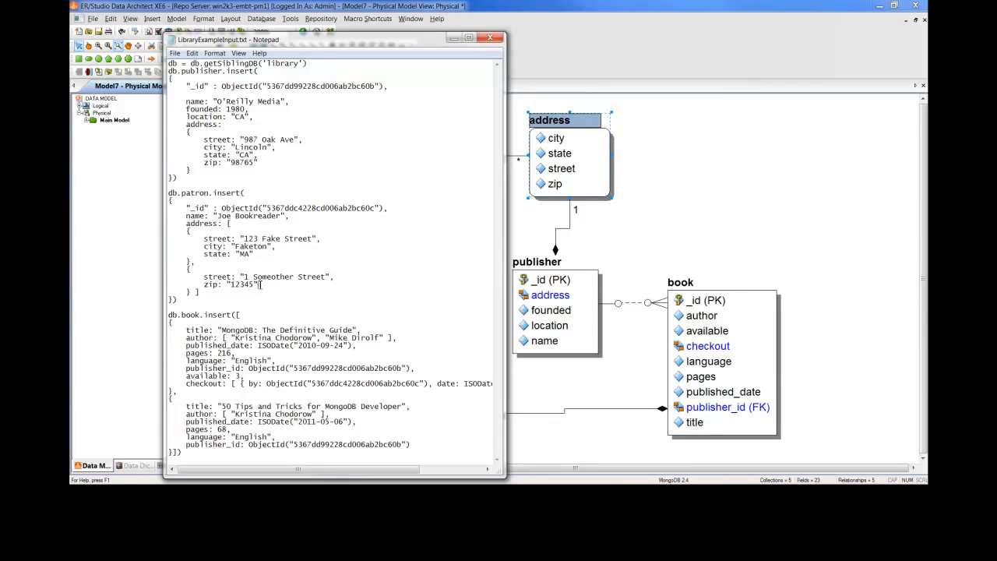
left_click_drag(205, 278, 262, 284)
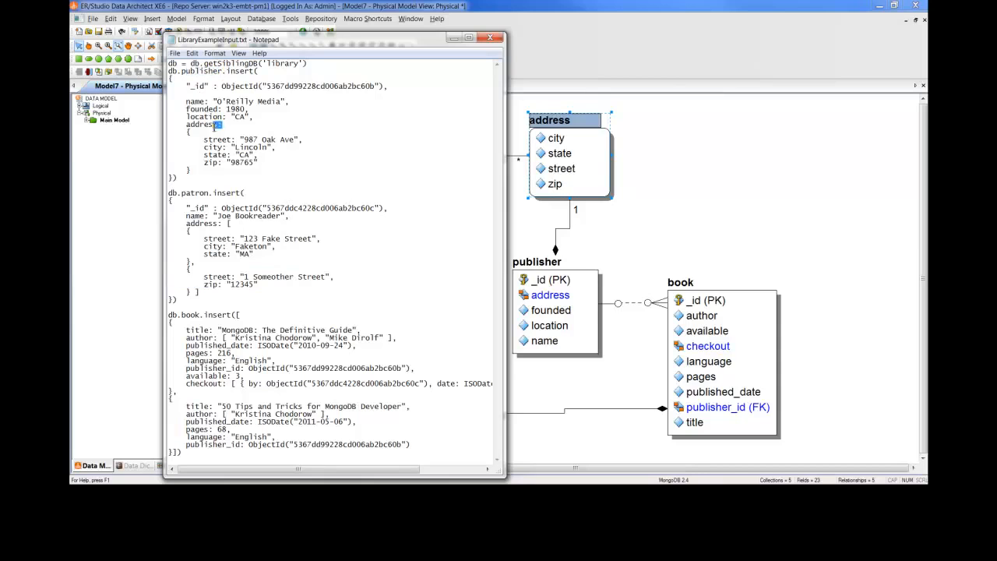
left_click_drag(241, 146, 259, 162)
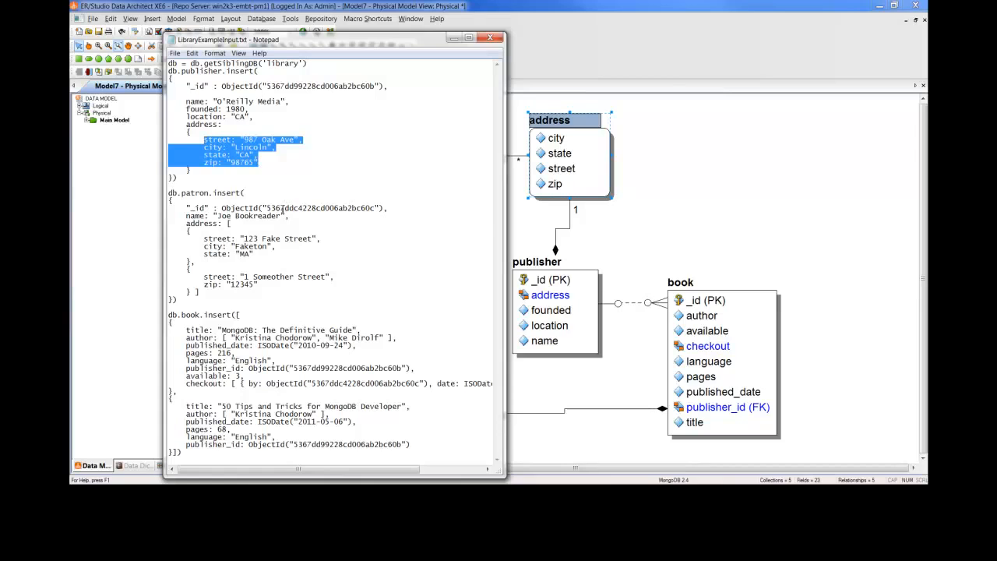
mouse_move(236, 209)
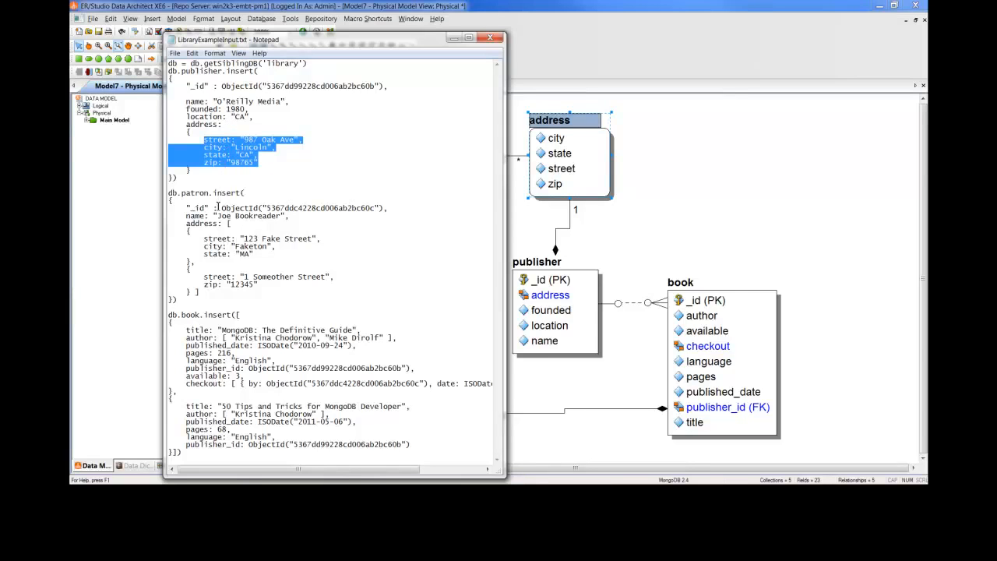
left_click(231, 224)
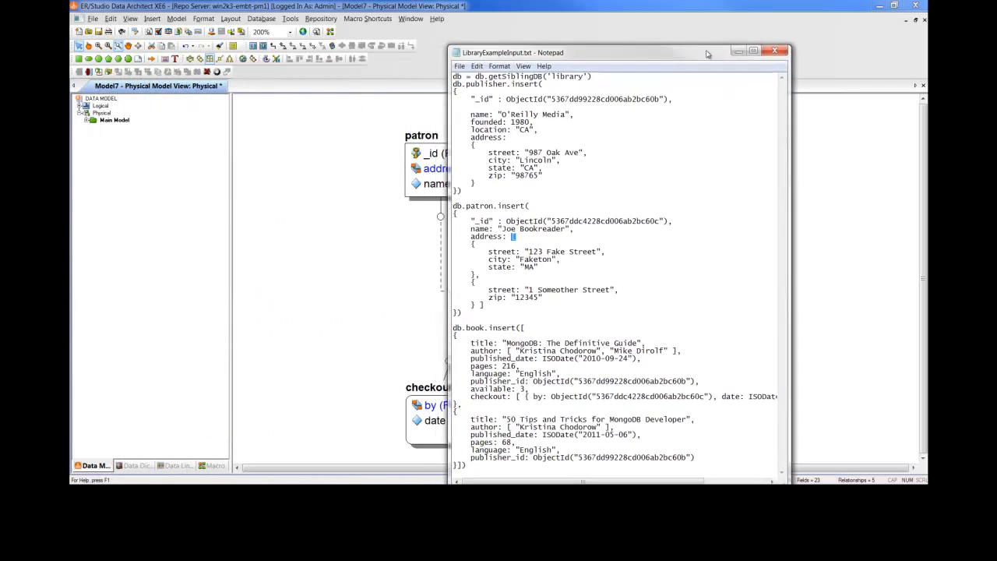
Move the Notepad window toward the centre and then back to the left side
left_click_drag(618, 53, 676, 42)
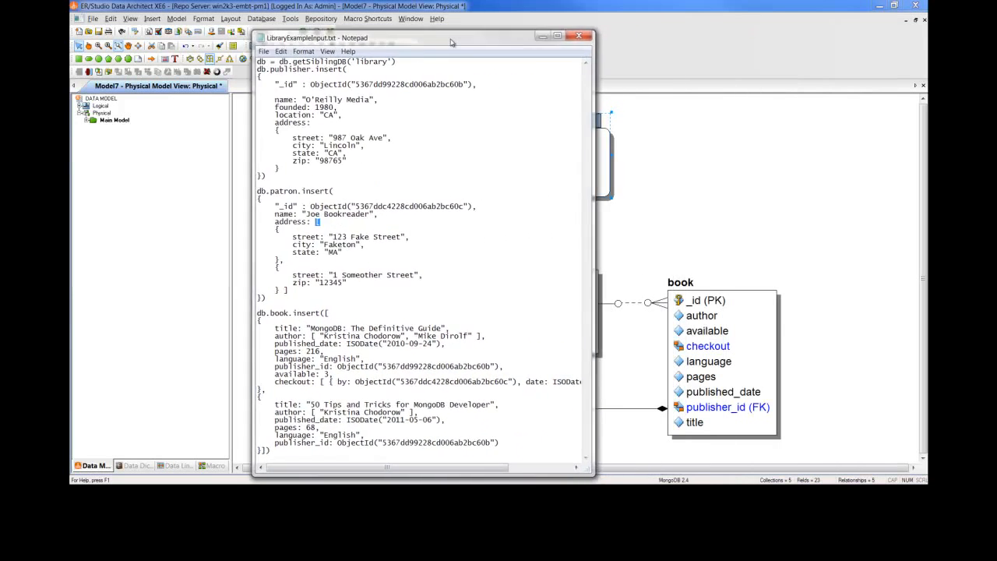
left_click_drag(421, 37, 352, 37)
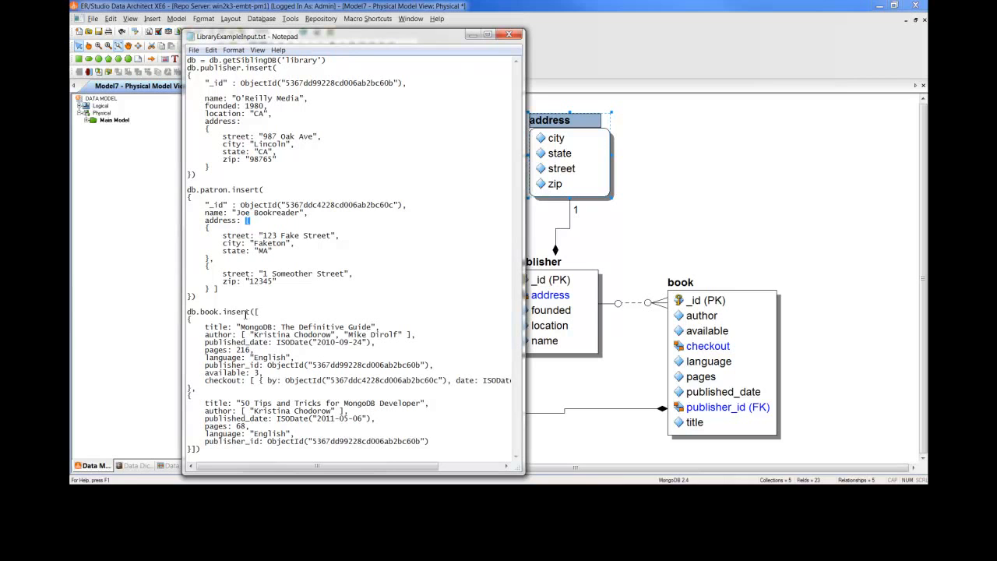
double_click(226, 312)
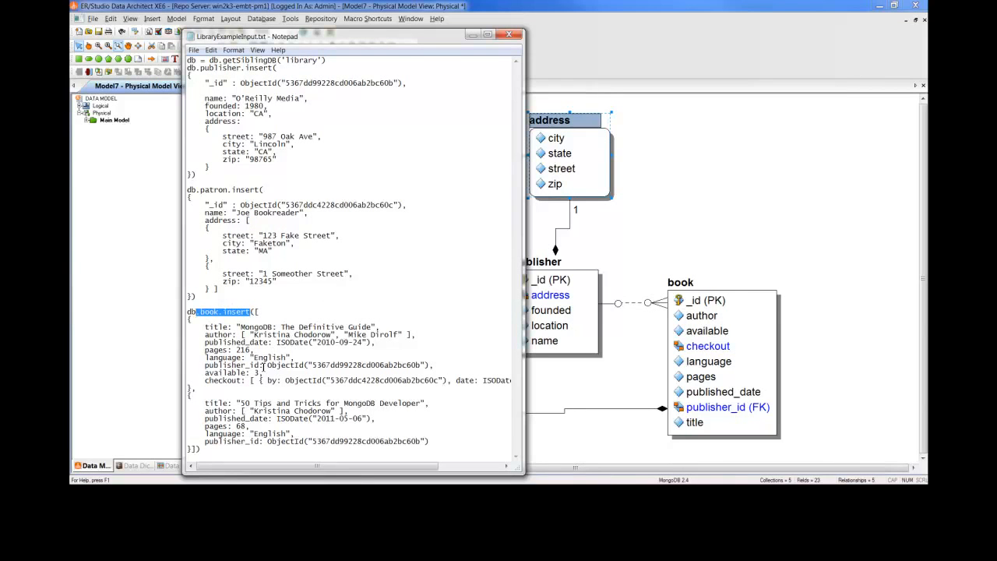
double_click(233, 364)
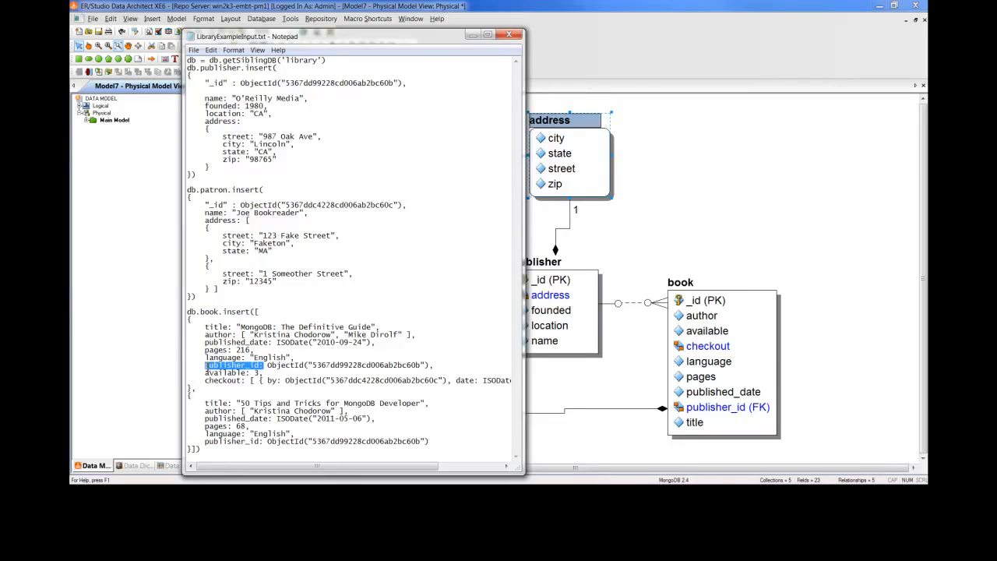
mouse_move(653, 302)
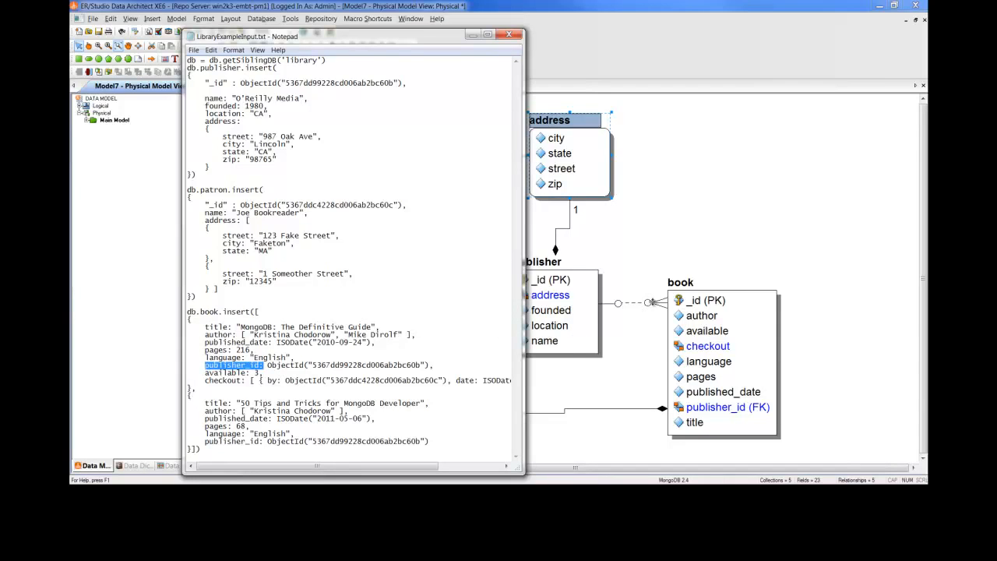
mouse_move(634, 321)
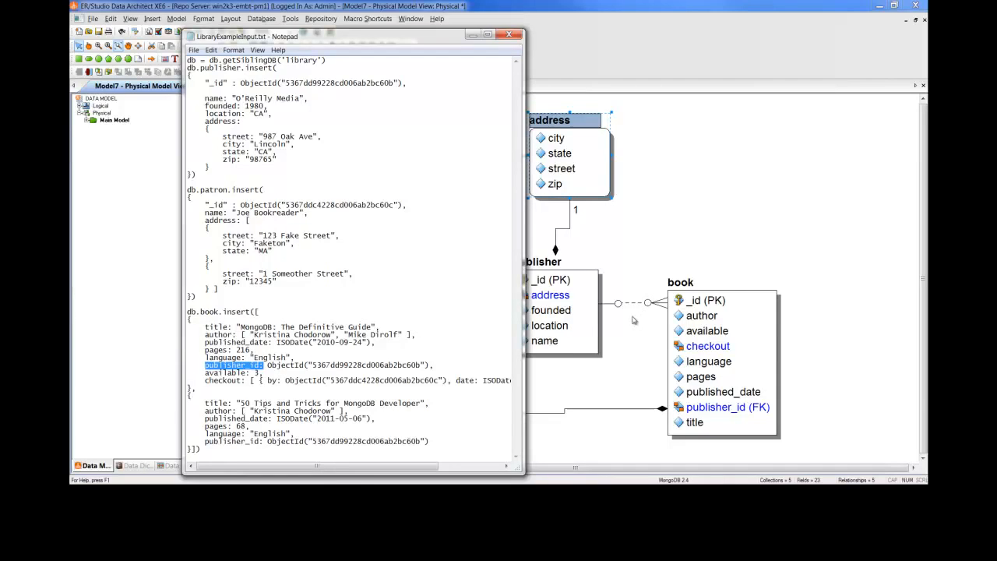
mouse_move(637, 328)
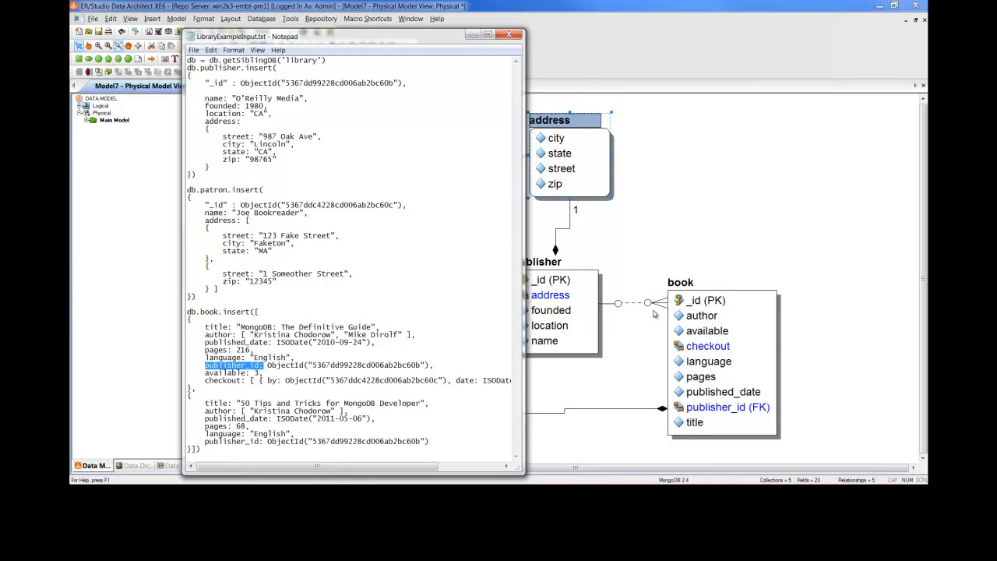
mouse_move(654, 318)
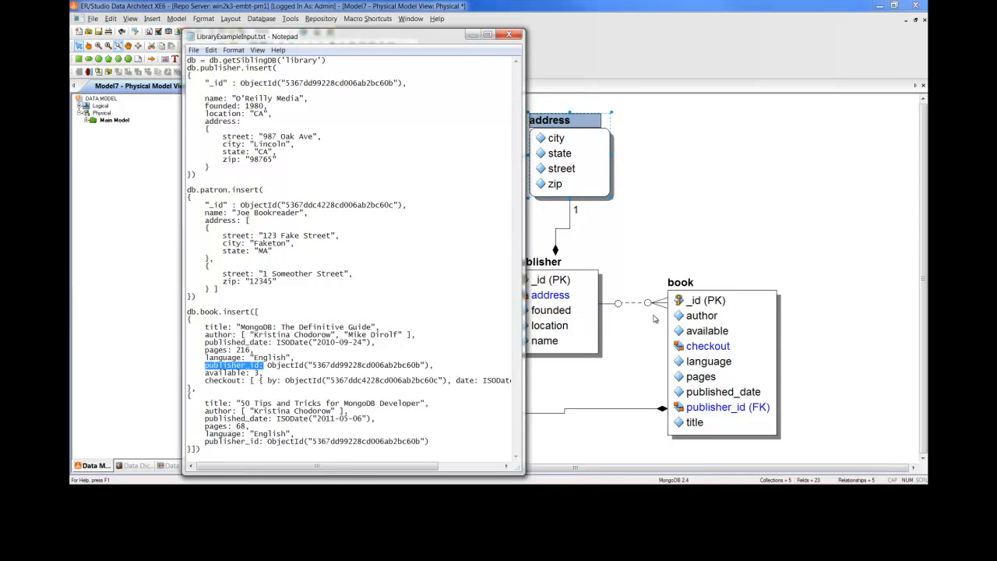